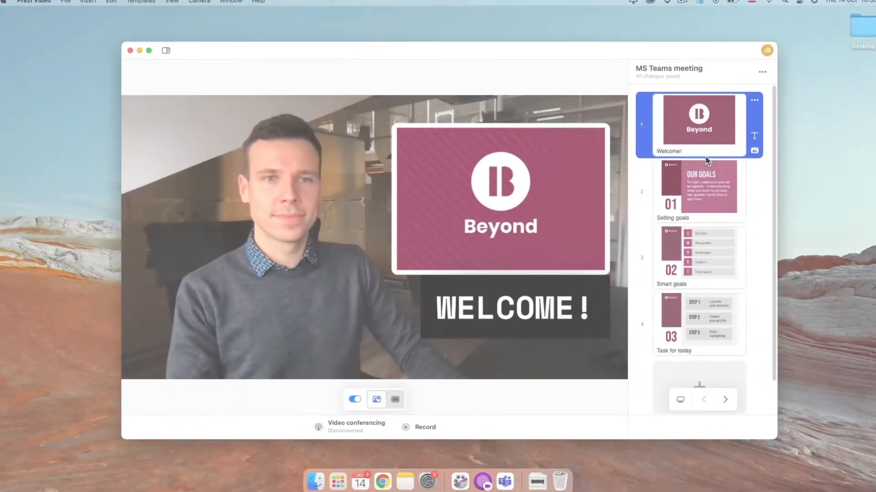
Preview the Setting goals and Smart goals slides, then return to the Welcome slide.
{"action": "left_click", "coordinate": [698, 189]}
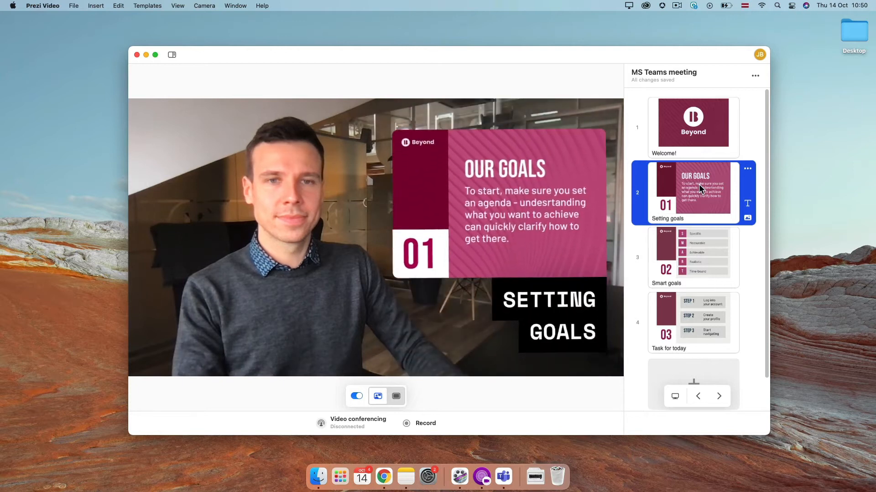
{"action": "left_click", "coordinate": [693, 257]}
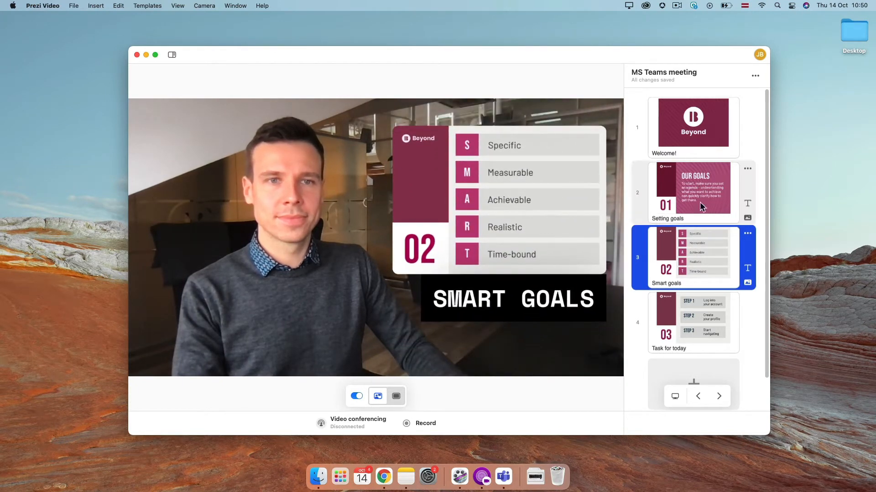
{"action": "left_click", "coordinate": [692, 127]}
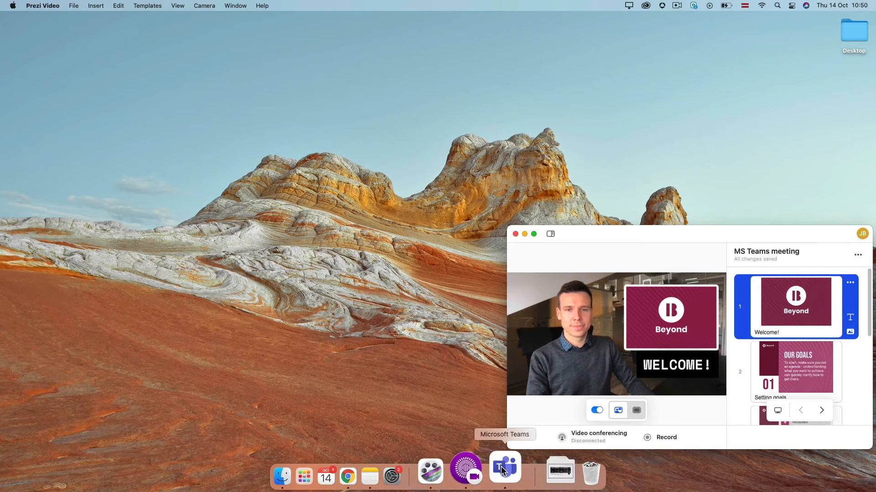
Start a Teams meeting in the General channel with Prezi Camera selected as the camera.
{"action": "left_click", "coordinate": [503, 468]}
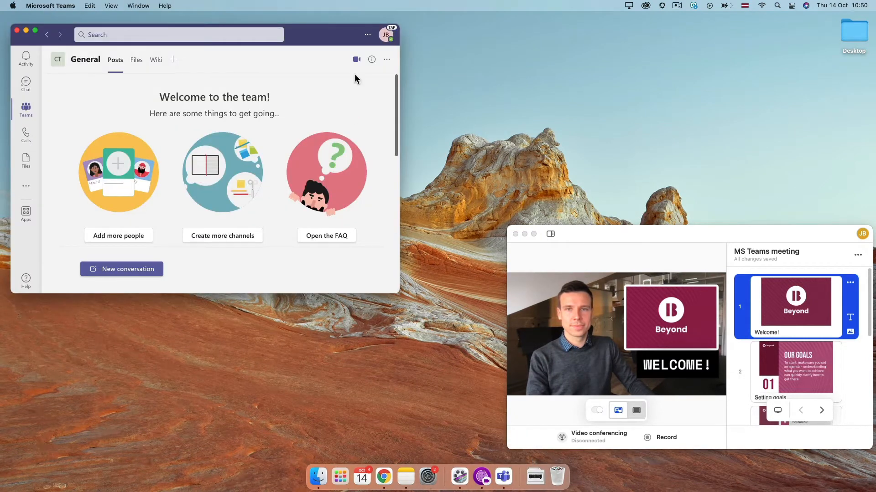
{"action": "left_click", "coordinate": [356, 59]}
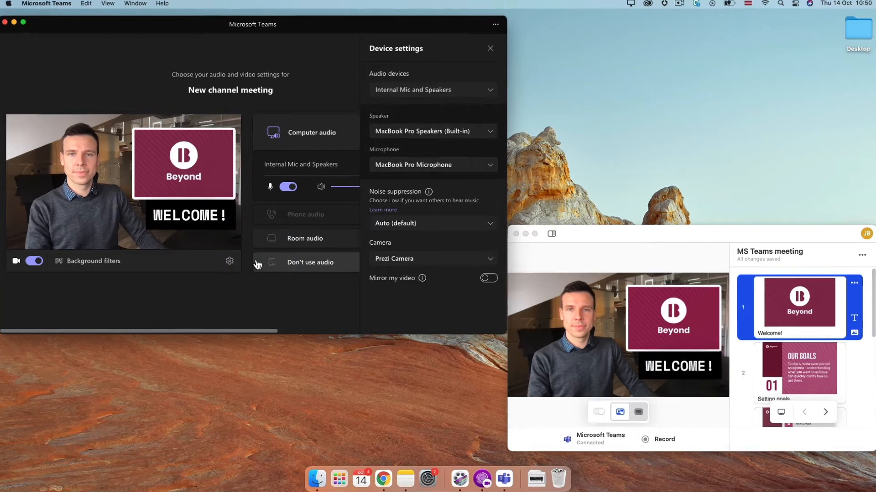
{"action": "left_click", "coordinate": [430, 259]}
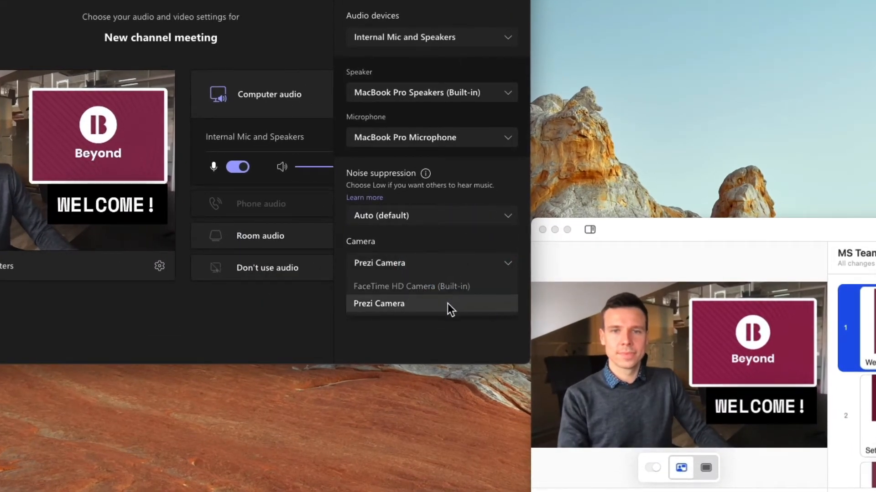
{"action": "left_click", "coordinate": [379, 303]}
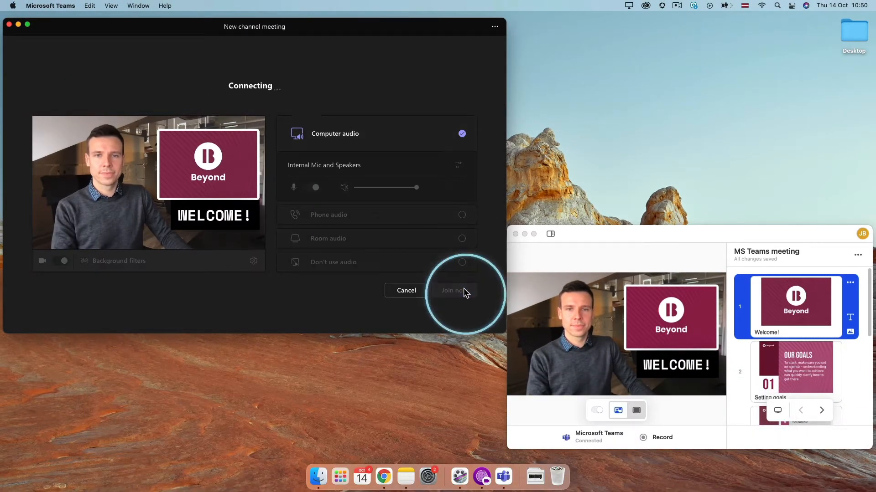
Join the meeting and dismiss the 'Invite people to join you' prompt.
{"action": "left_click", "coordinate": [453, 290]}
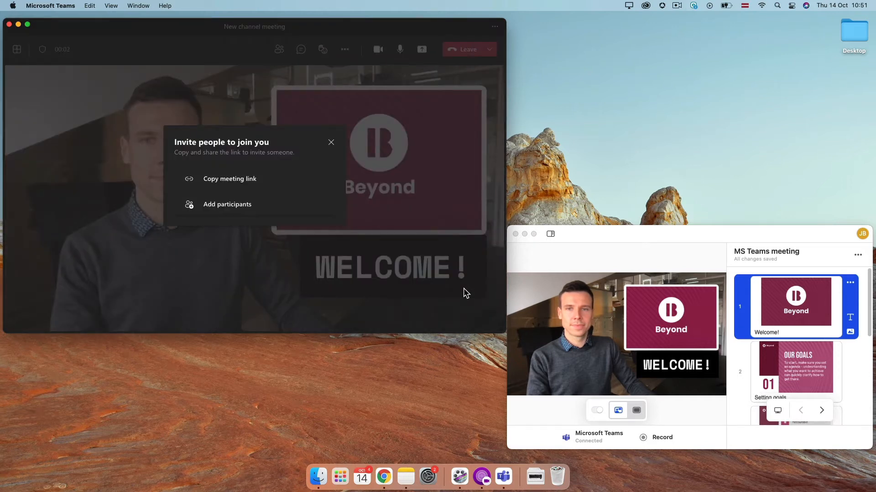
{"action": "left_click", "coordinate": [331, 141]}
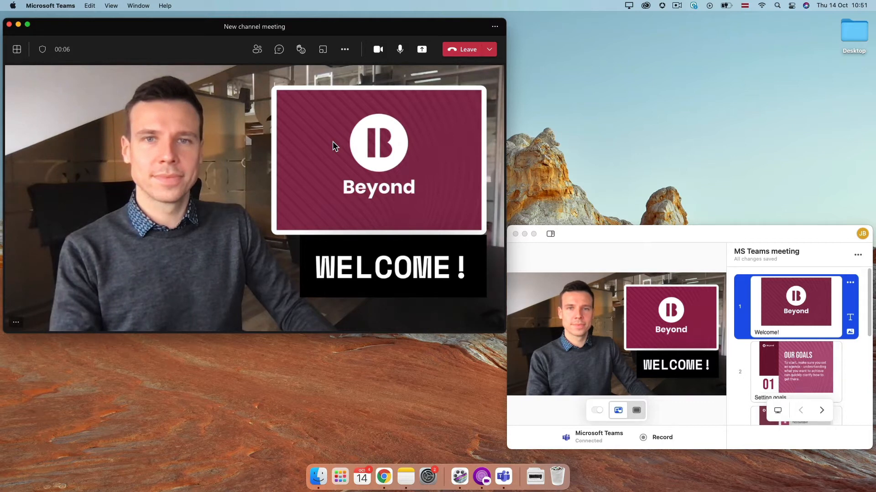
{"action": "mouse_move", "coordinate": [356, 167]}
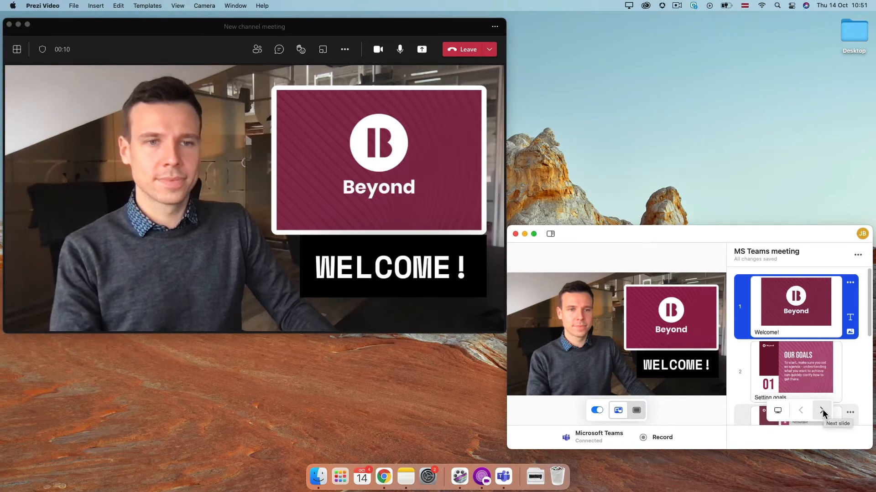
Advance the call through Setting goals and Smart goals, then jump back to Welcome.
{"action": "left_click", "coordinate": [822, 411]}
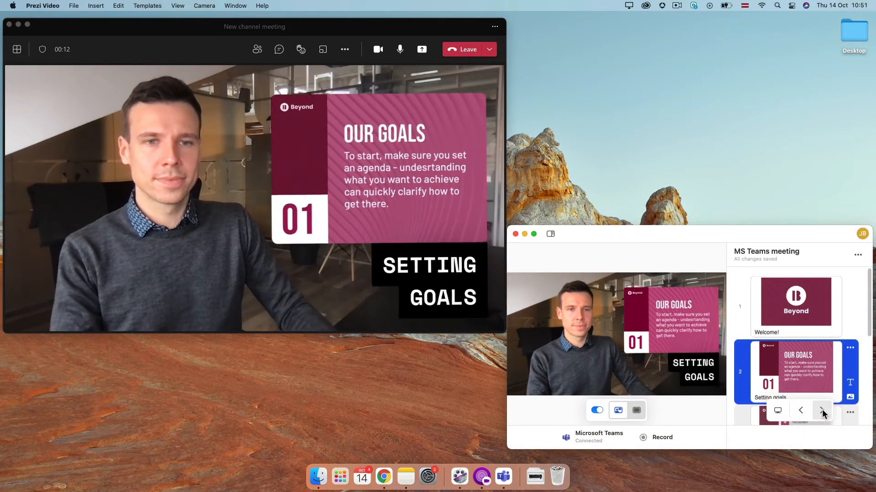
{"action": "left_click", "coordinate": [822, 410]}
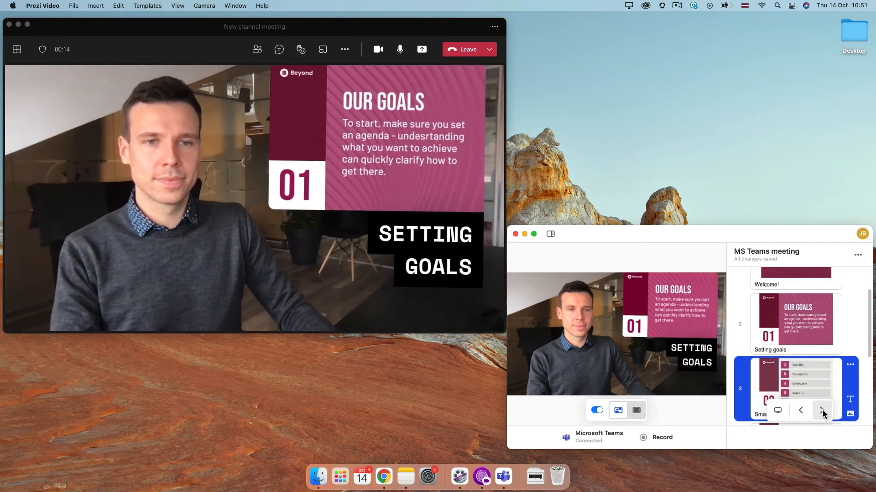
{"action": "left_click", "coordinate": [822, 411]}
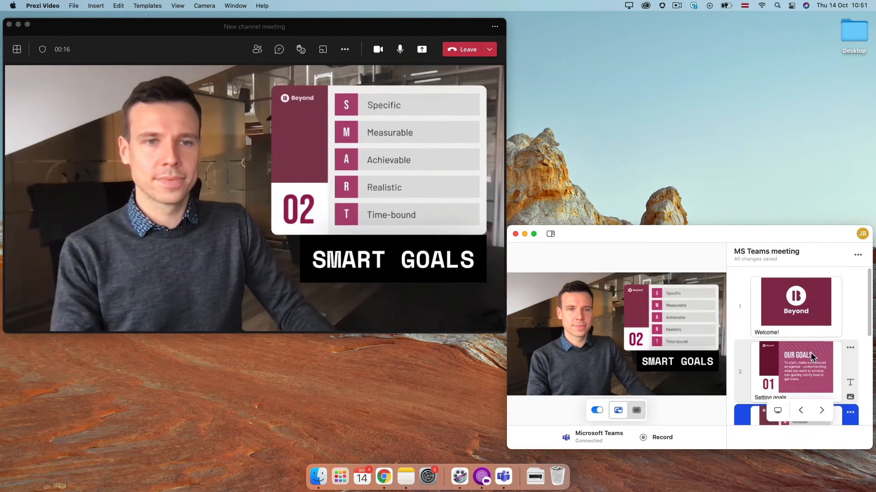
{"action": "left_click", "coordinate": [794, 306]}
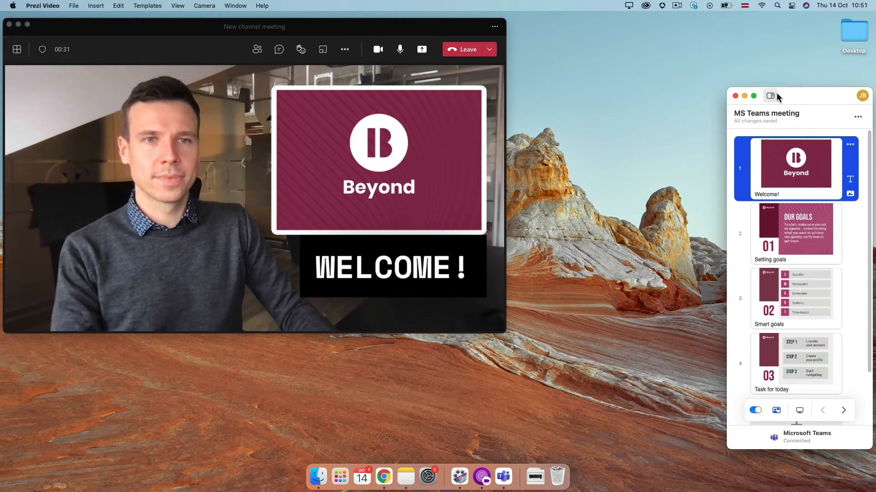
Show Welcome speaker notes, toggle the overlay, try slide-only, then restore presenter-with-slide layout.
{"action": "left_click", "coordinate": [770, 95]}
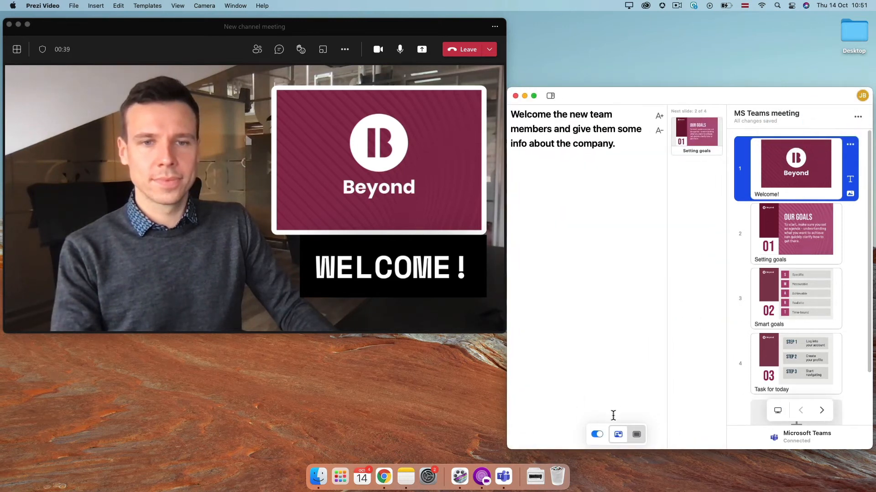
{"action": "left_click", "coordinate": [596, 435]}
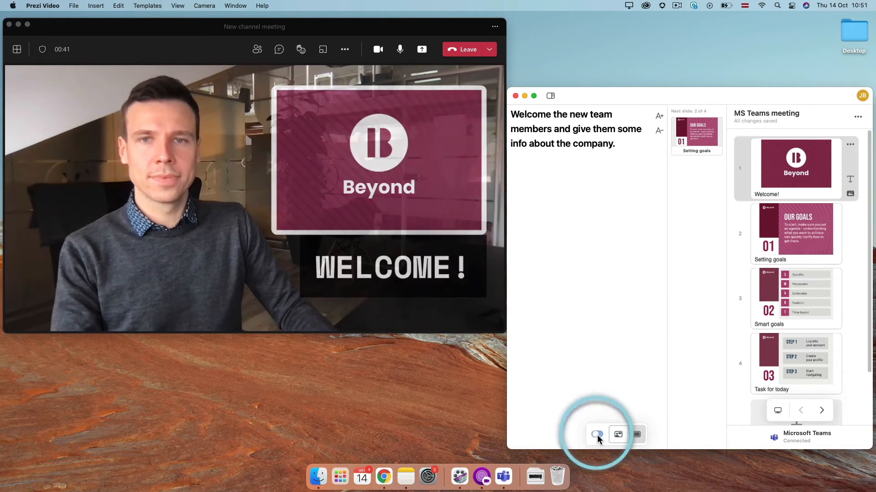
{"action": "left_click", "coordinate": [597, 434]}
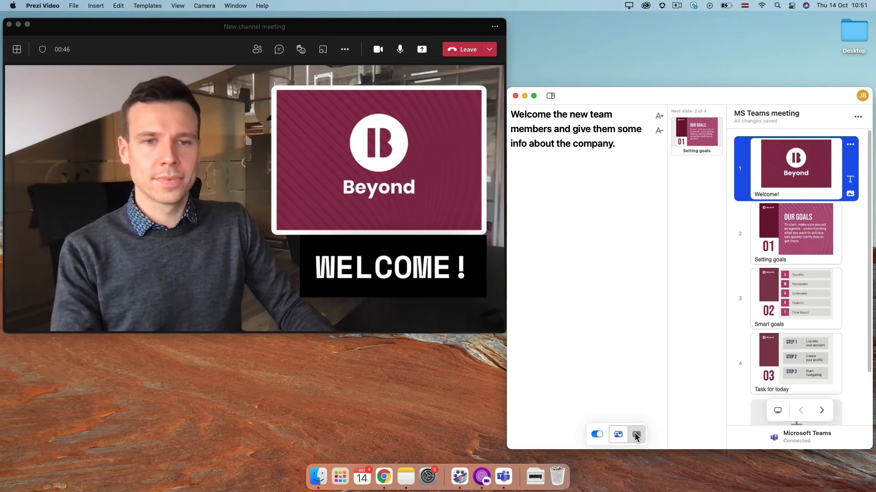
{"action": "left_click", "coordinate": [635, 434]}
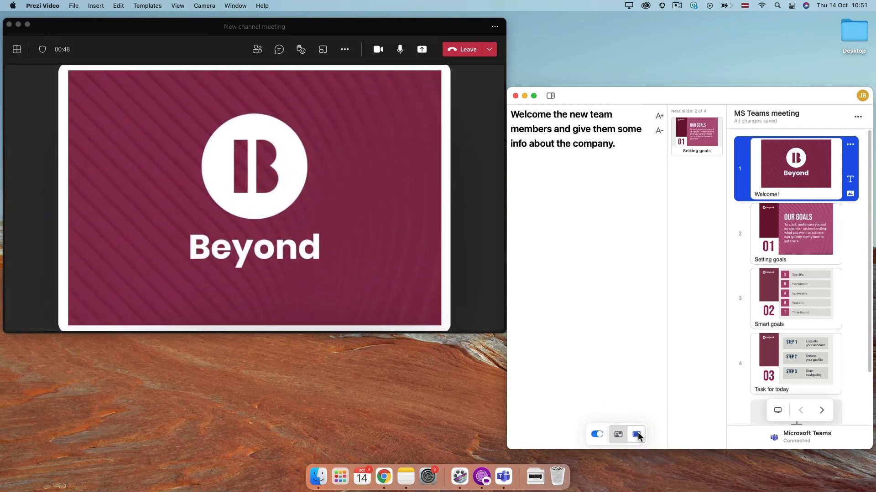
{"action": "left_click", "coordinate": [617, 435]}
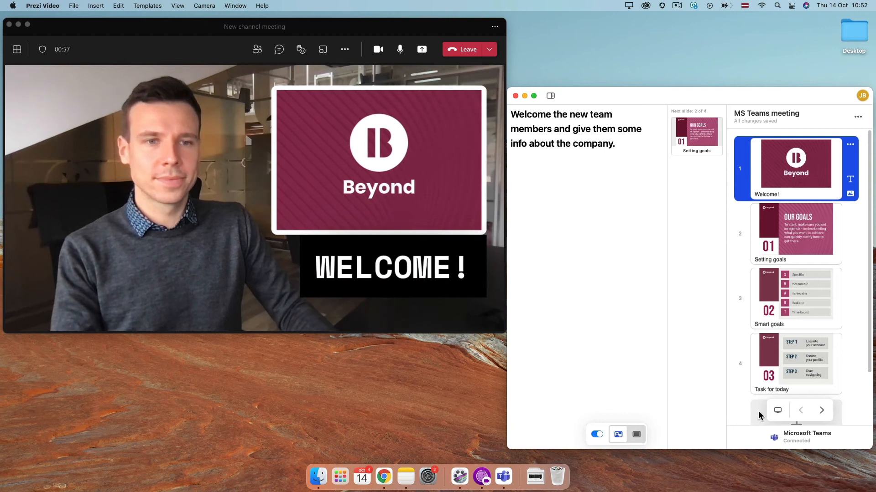
Share the DELL SE2416H display from Prezi Video's screen share dialog.
{"action": "left_click", "coordinate": [421, 49]}
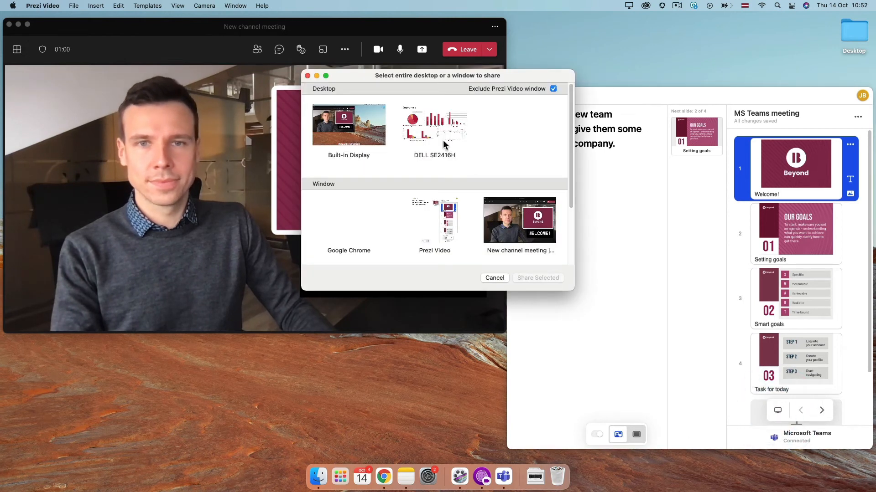
{"action": "left_click", "coordinate": [435, 124]}
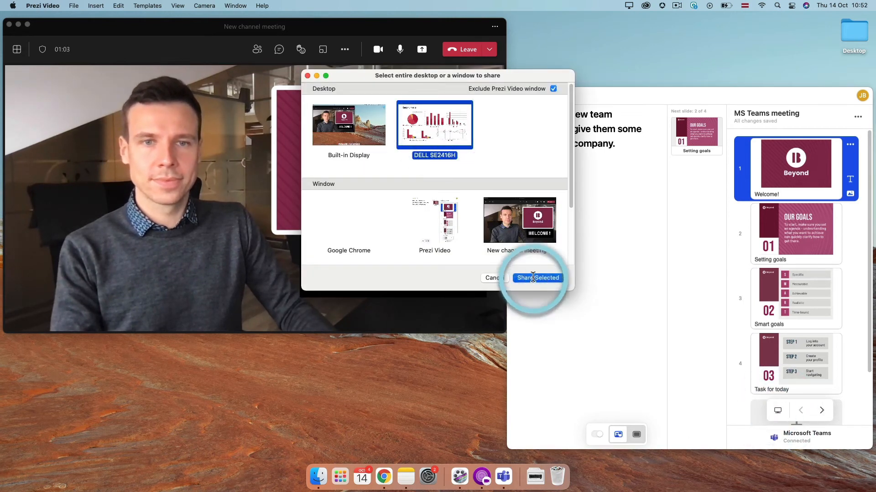
{"action": "left_click", "coordinate": [536, 277]}
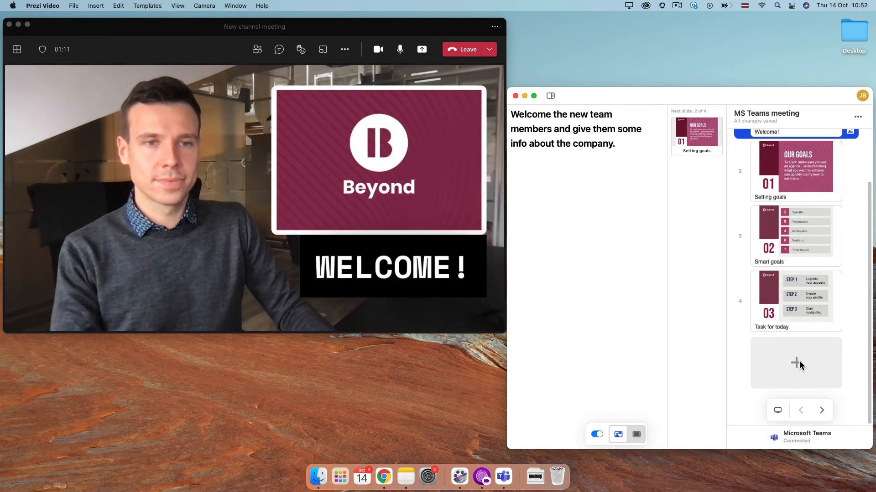
Add a new slide reading 'Thanks for joining!' with the handwritten thank-you GIF.
{"action": "left_click", "coordinate": [796, 363]}
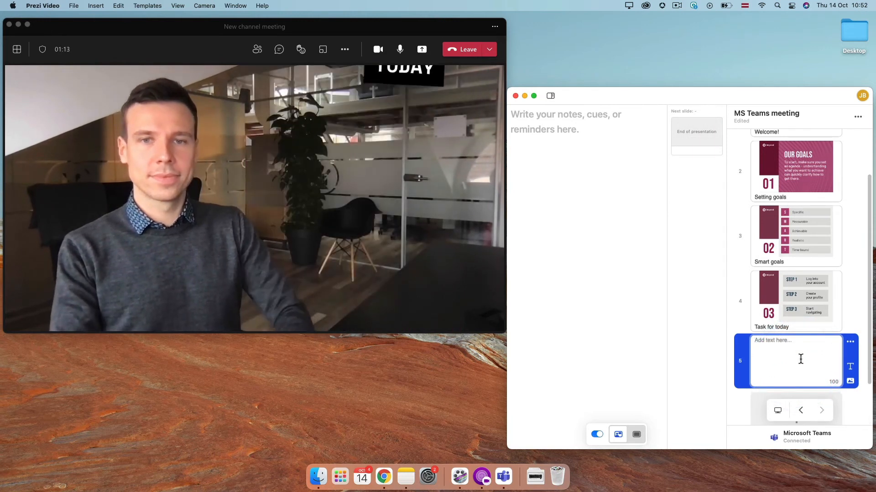
{"action": "type", "text": "Thanks for joining!"}
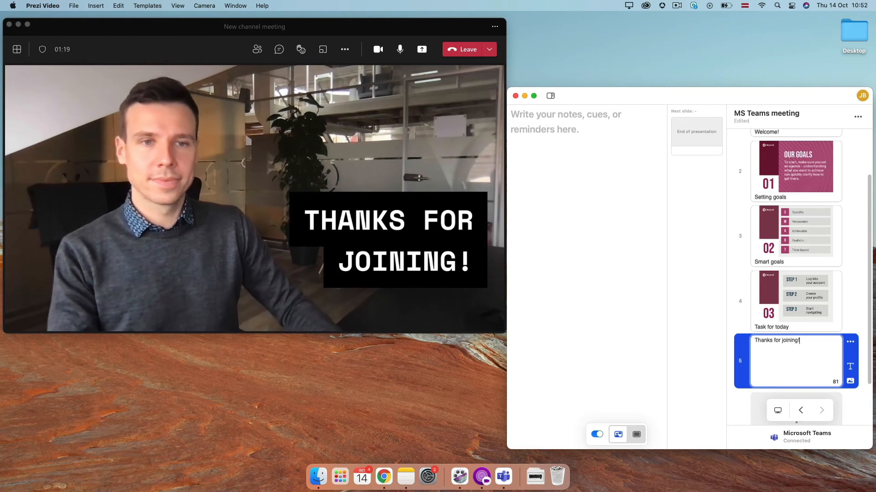
{"action": "left_click", "coordinate": [849, 381]}
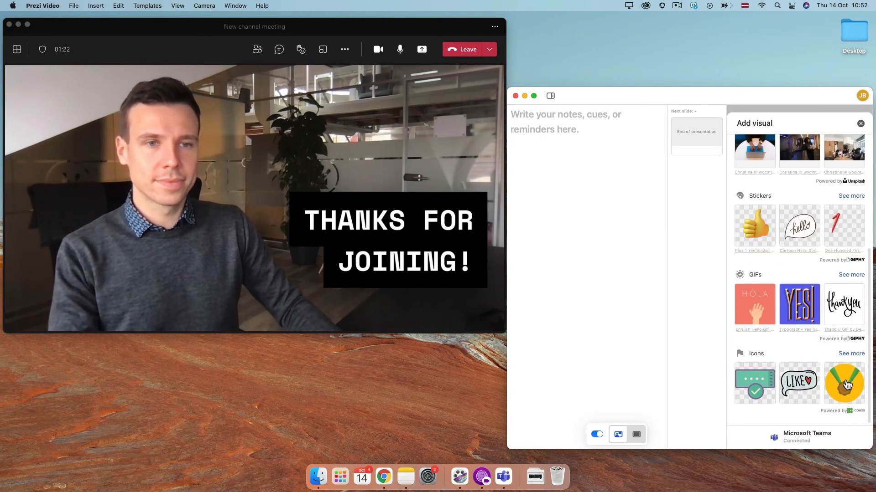
{"action": "left_click", "coordinate": [844, 304]}
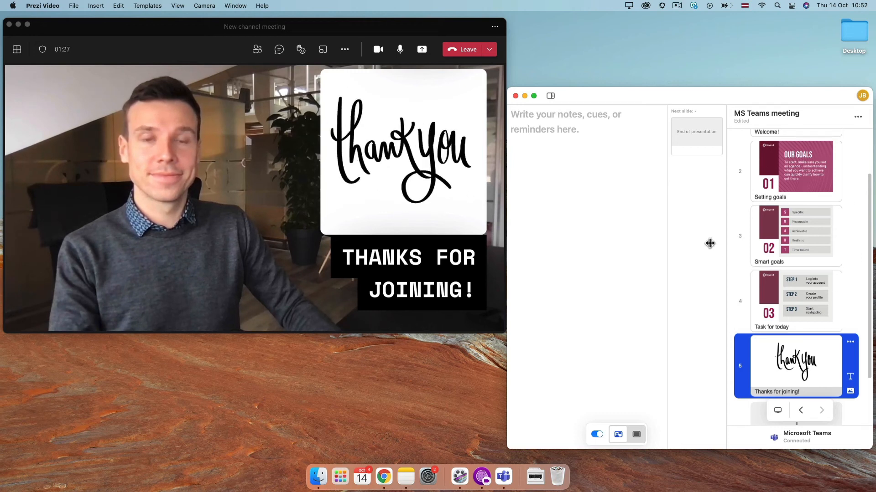
Close Prezi Video without saving and open the Teams meeting's device settings.
{"action": "left_click", "coordinate": [514, 95]}
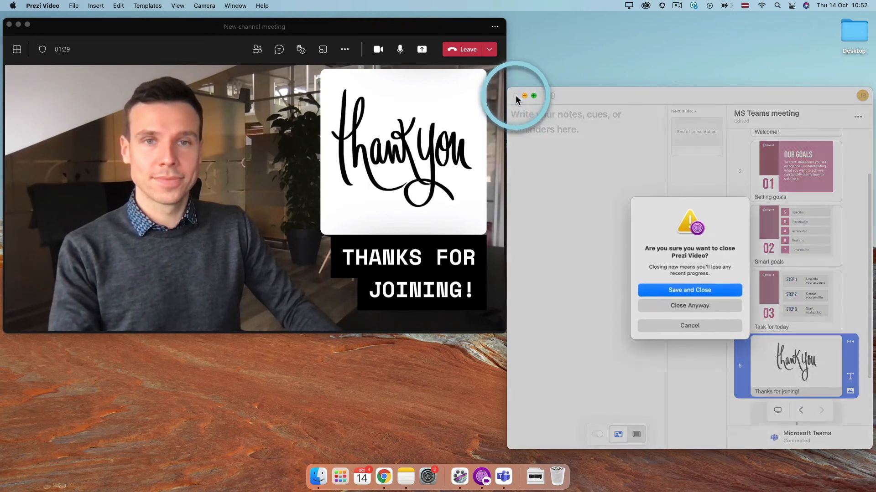
{"action": "mouse_move", "coordinate": [689, 306]}
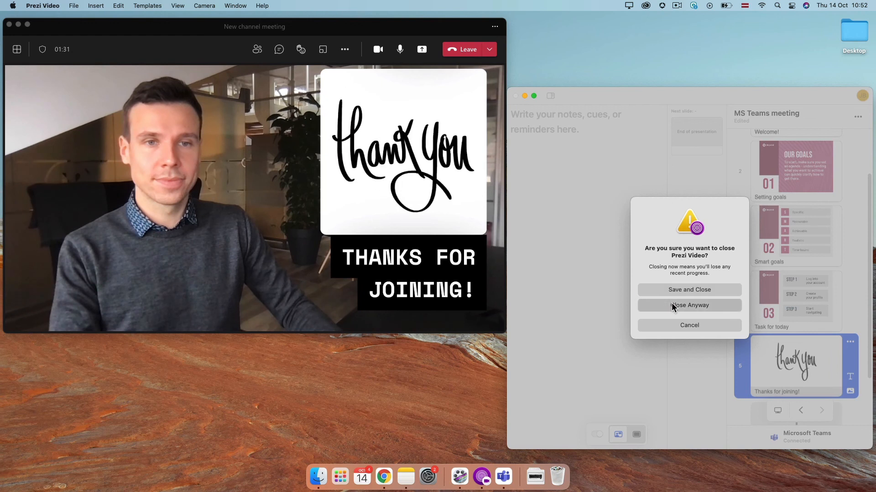
{"action": "left_click", "coordinate": [689, 305]}
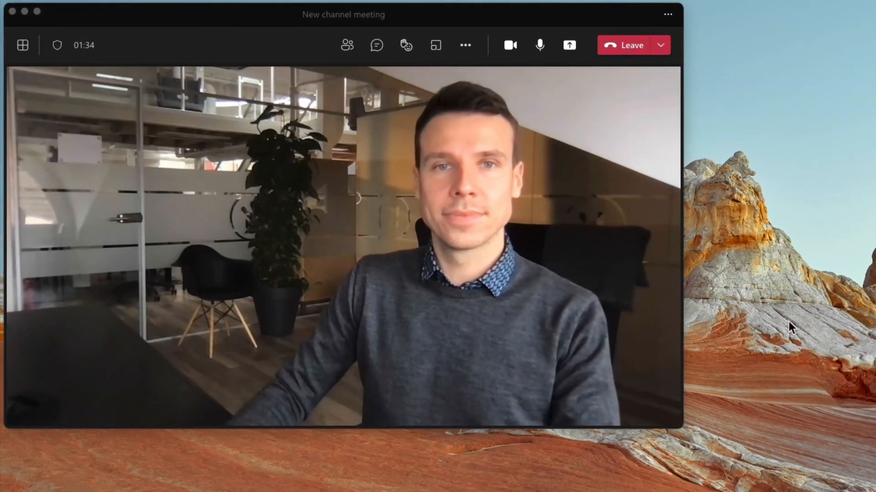
{"action": "left_click", "coordinate": [465, 46]}
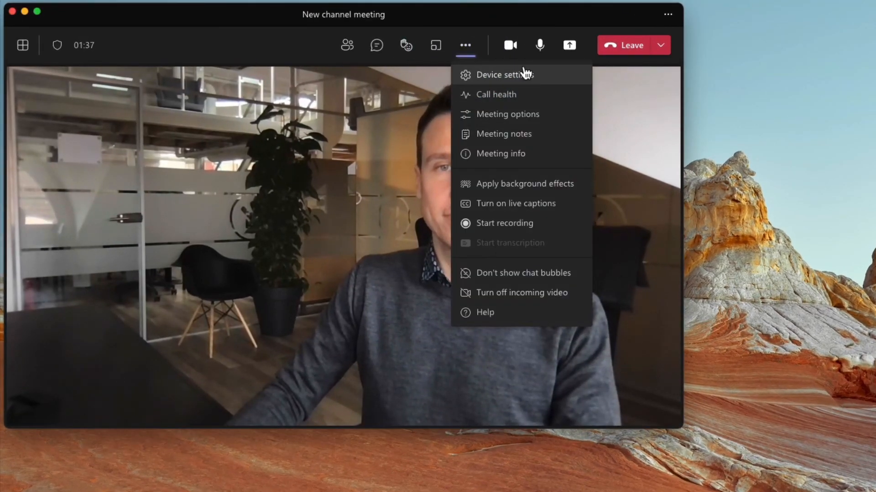
{"action": "left_click", "coordinate": [503, 75]}
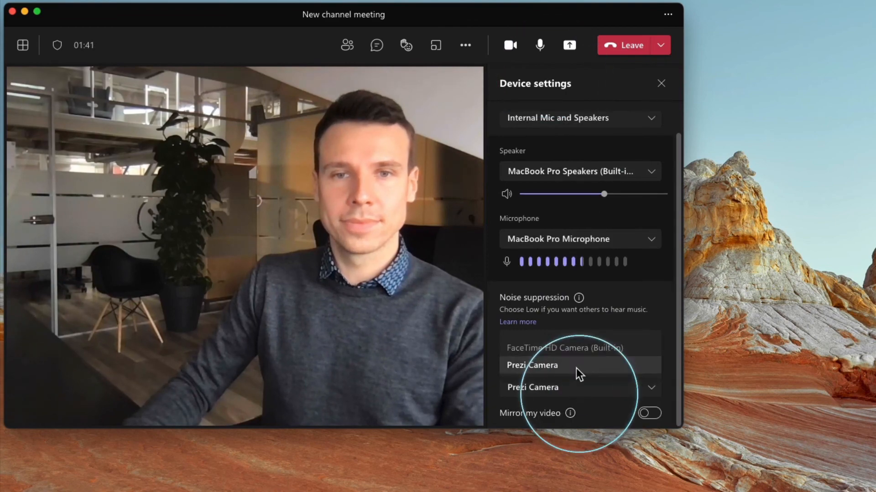